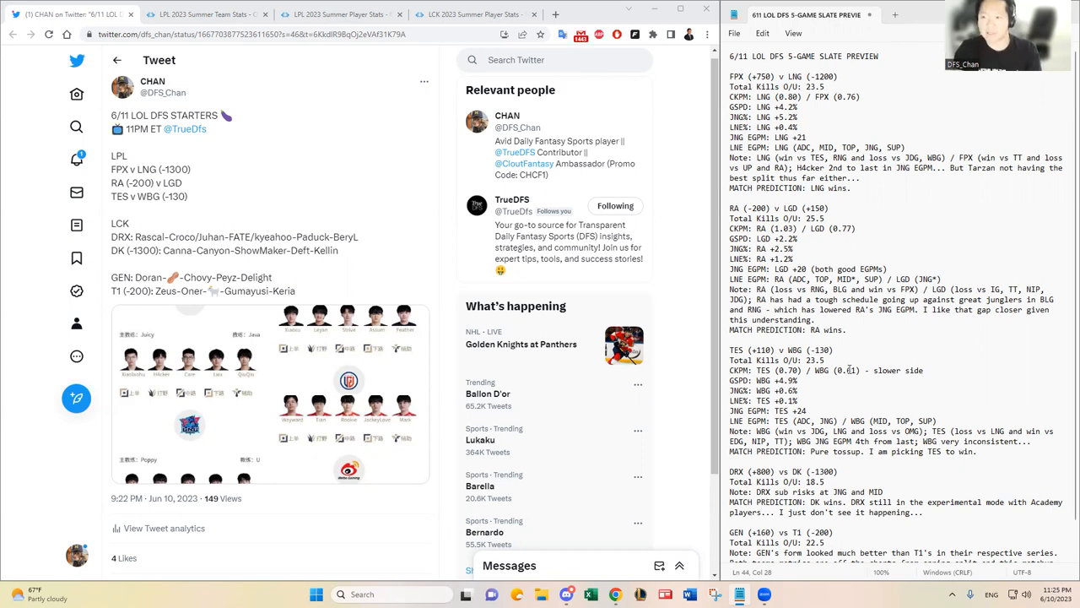
mouse_move(874, 213)
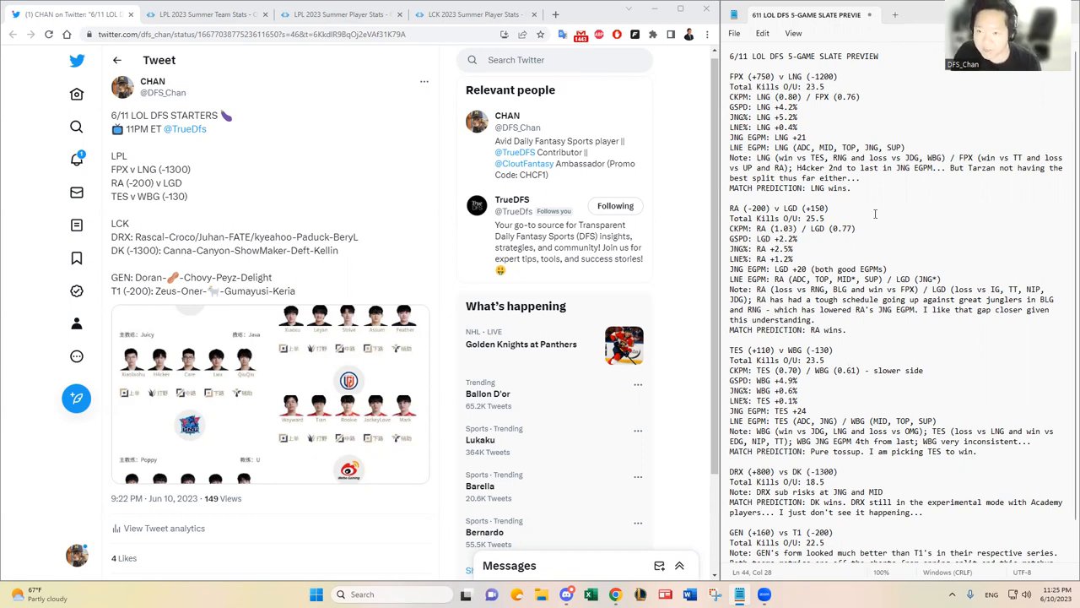
Step: Place the cursor at the end of the GEN vs T1 section for the form note and prediction
click(874, 191)
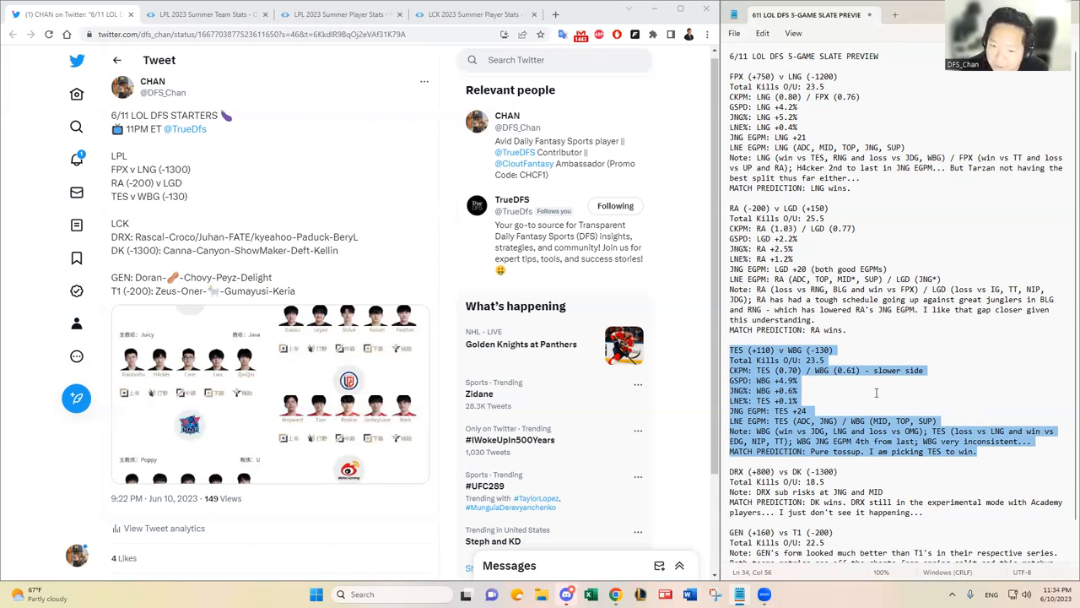
mouse_move(866, 375)
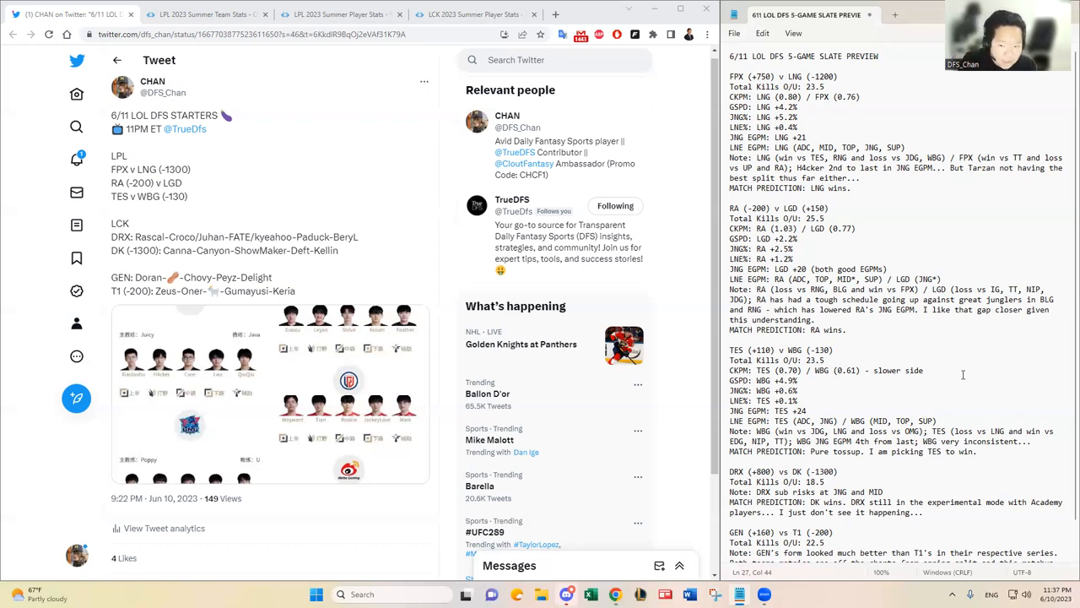
scroll(down, 3)
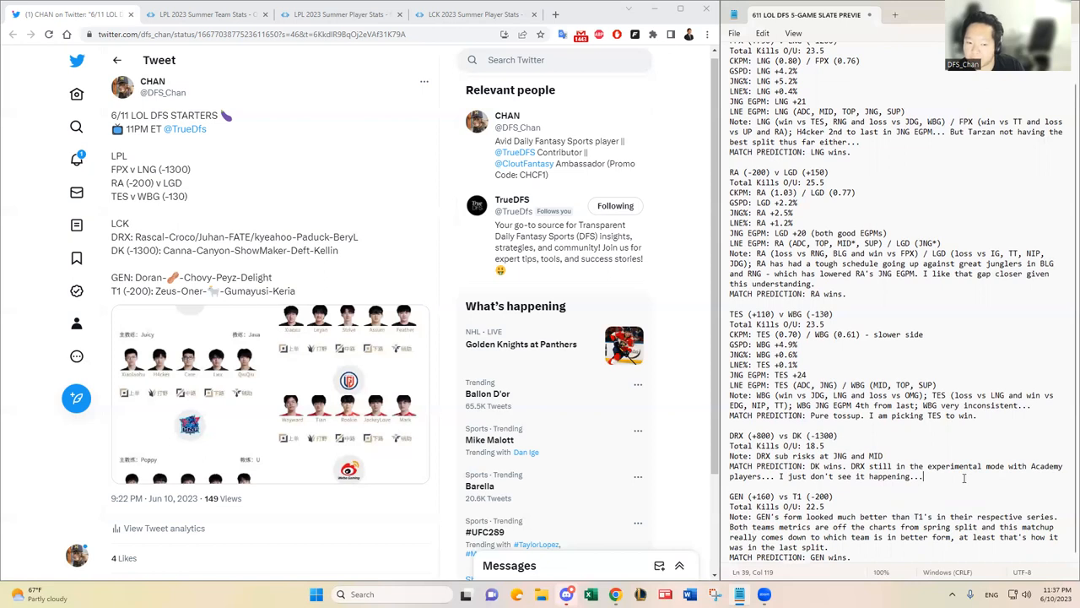
mouse_move(593, 507)
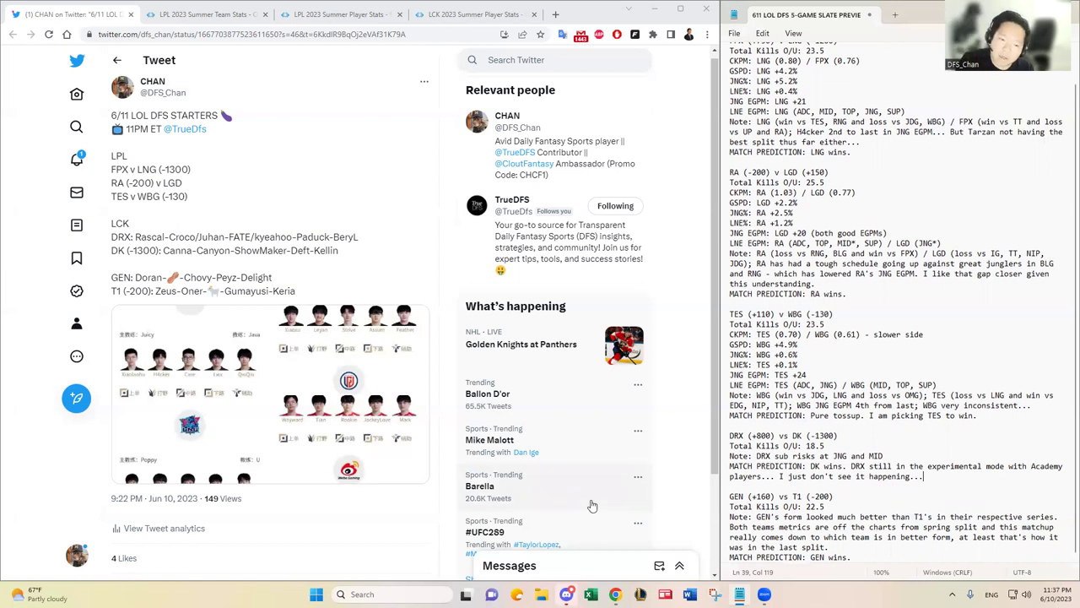
click(346, 411)
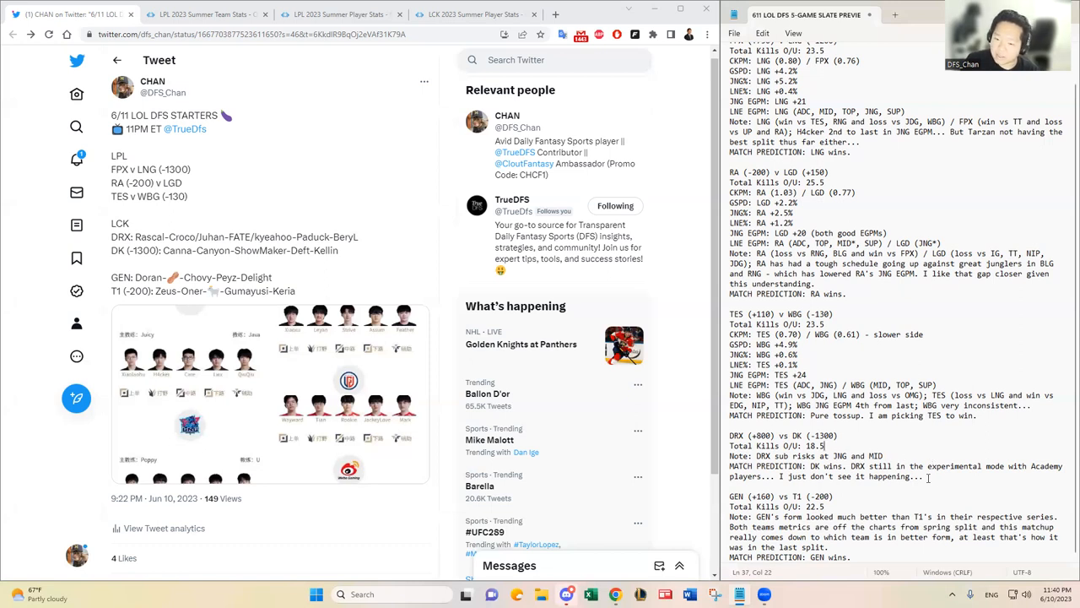
Step: Replace the MATCH PREDICTION ending so it reads 'GEN wins as an underdog.'
drag(730, 436, 925, 476)
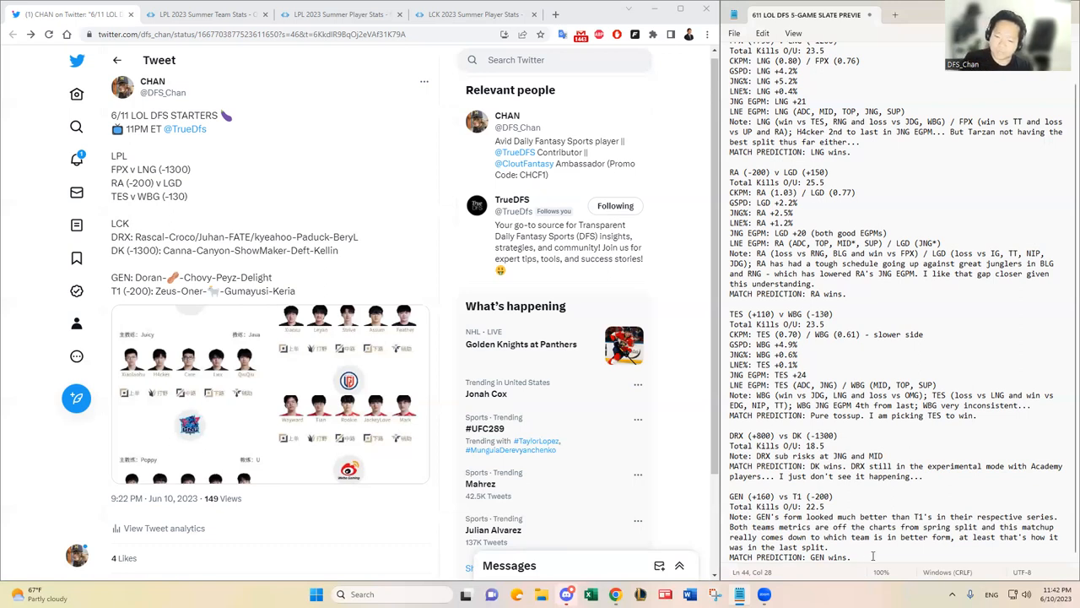
text(as an under)
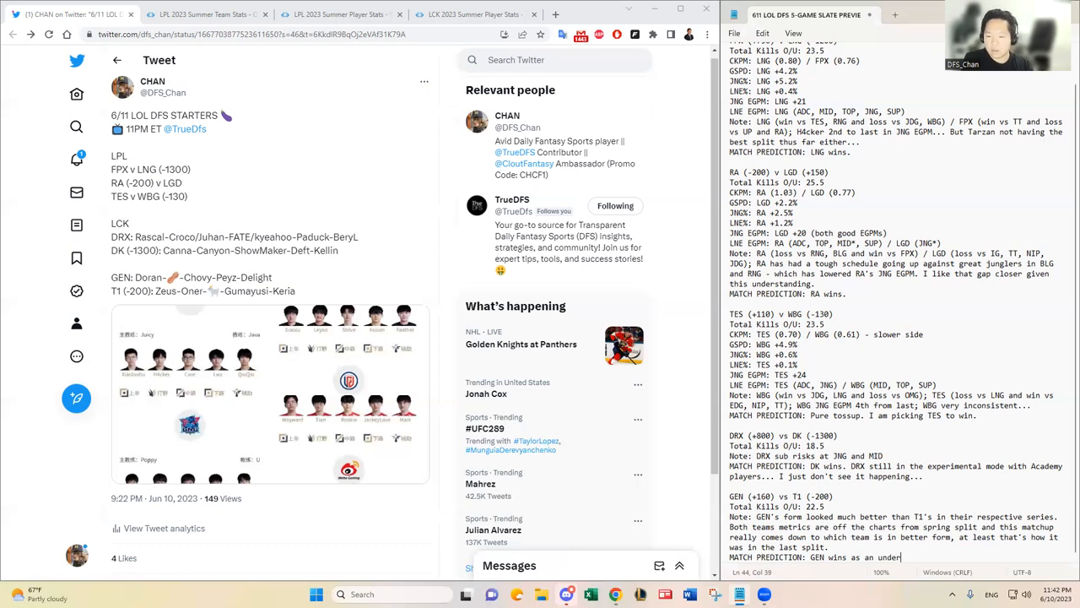
text(og.)
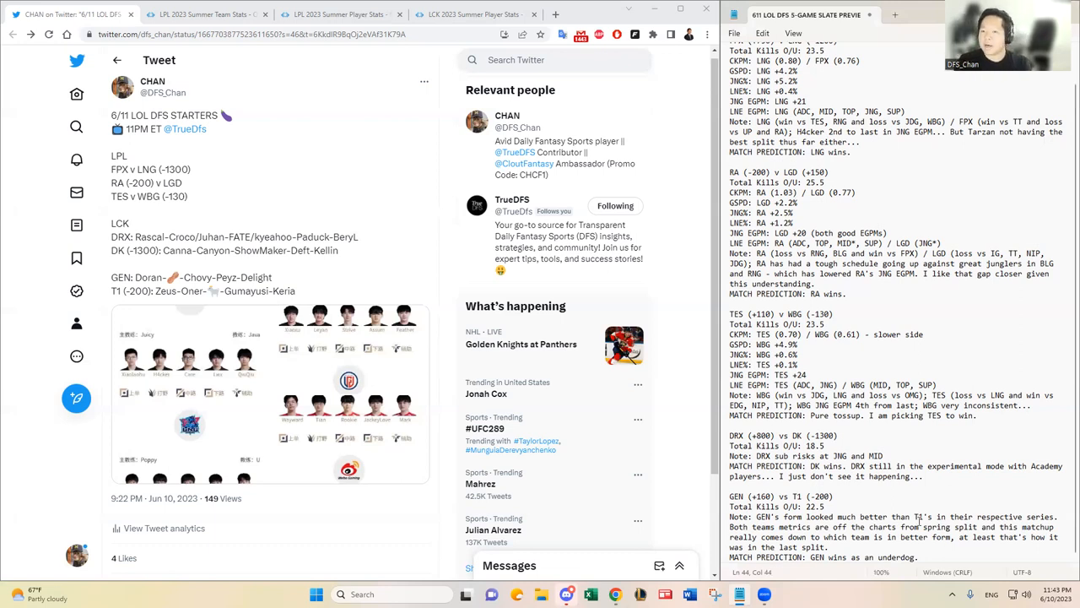
scroll(up, 3)
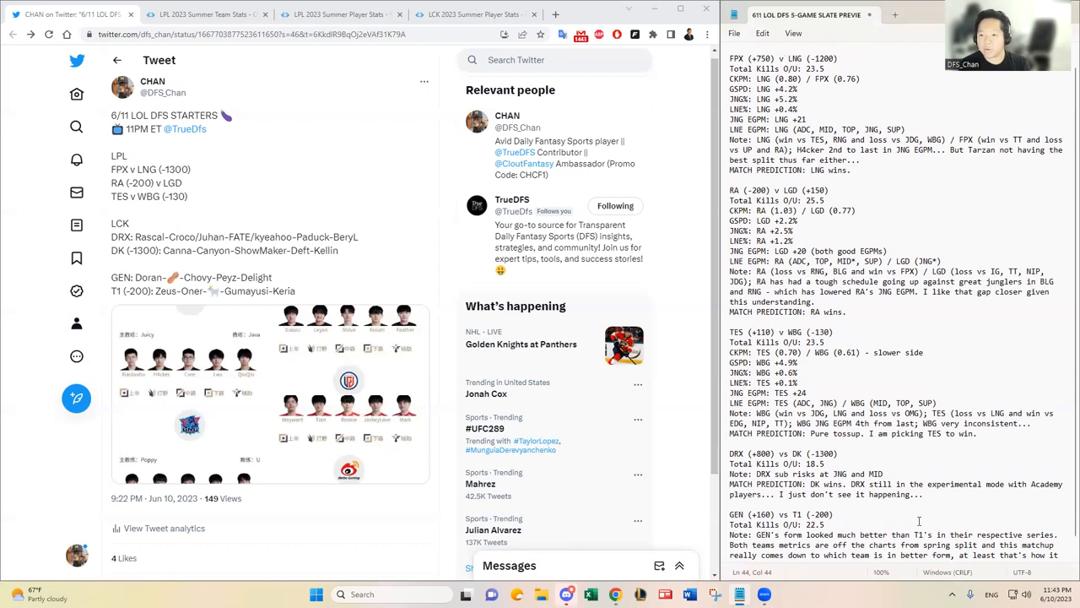